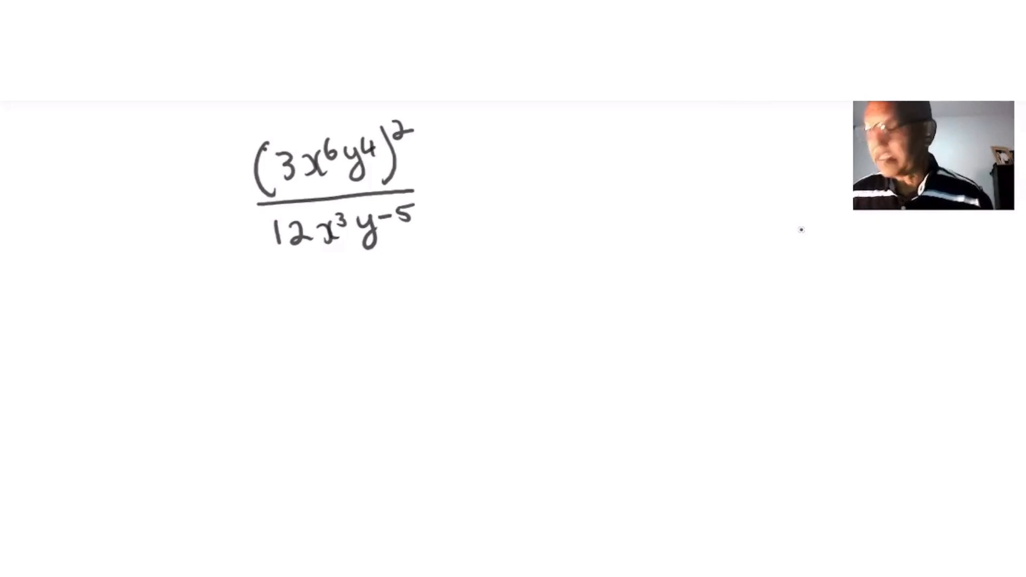
pyautogui.moveTo(176, 288)
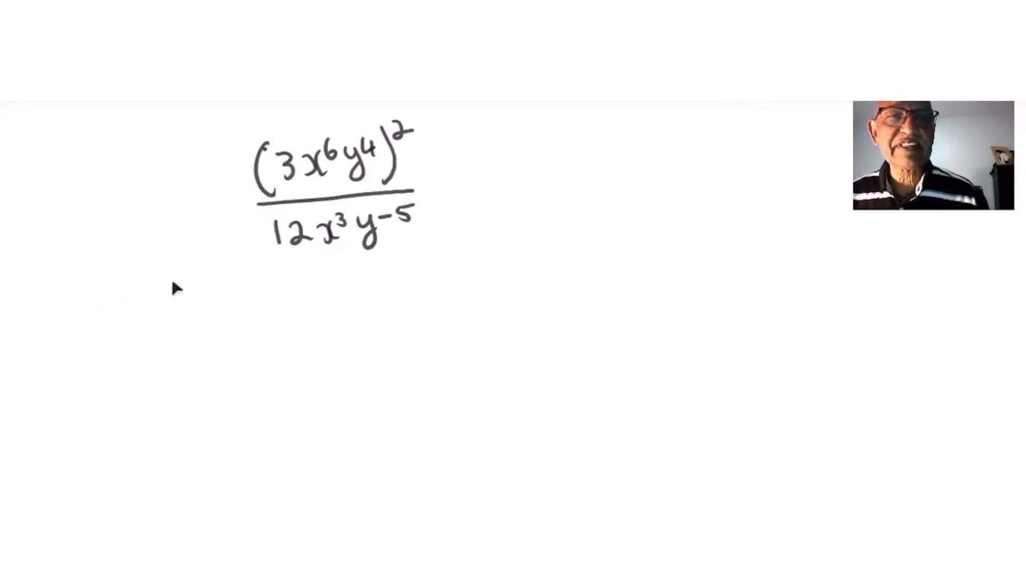
pyautogui.moveTo(237, 275)
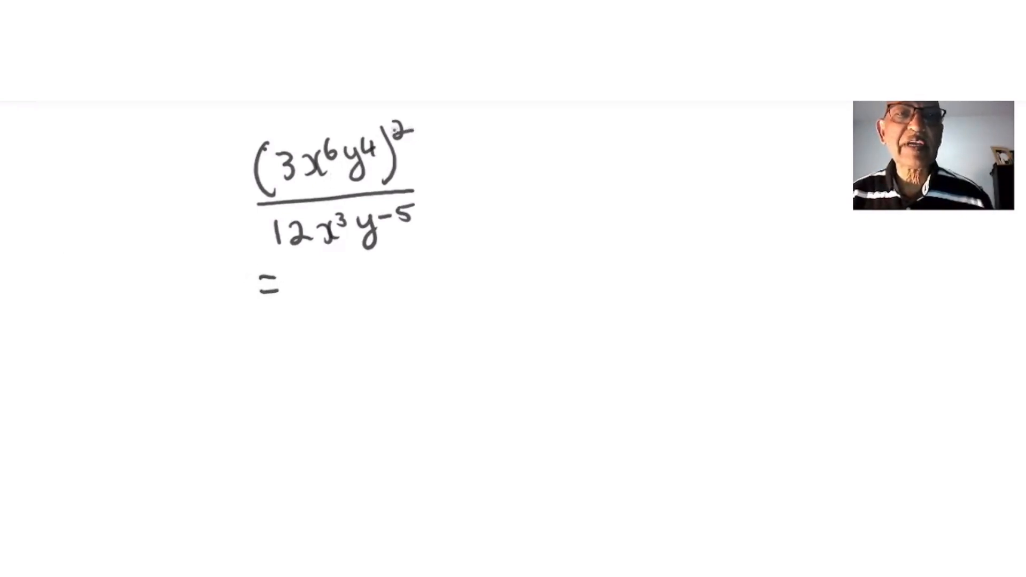
# Step: Handwrite the expanded step 9x^12y^8 over 12x^3y^-5 and an equals sign beneath it
pyautogui.write('0')
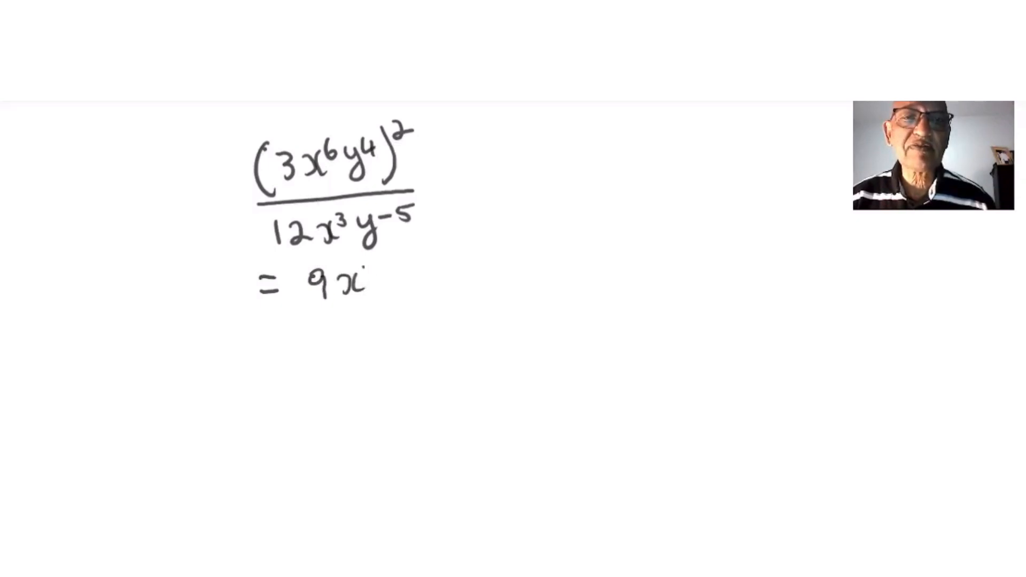
pyautogui.write('12')
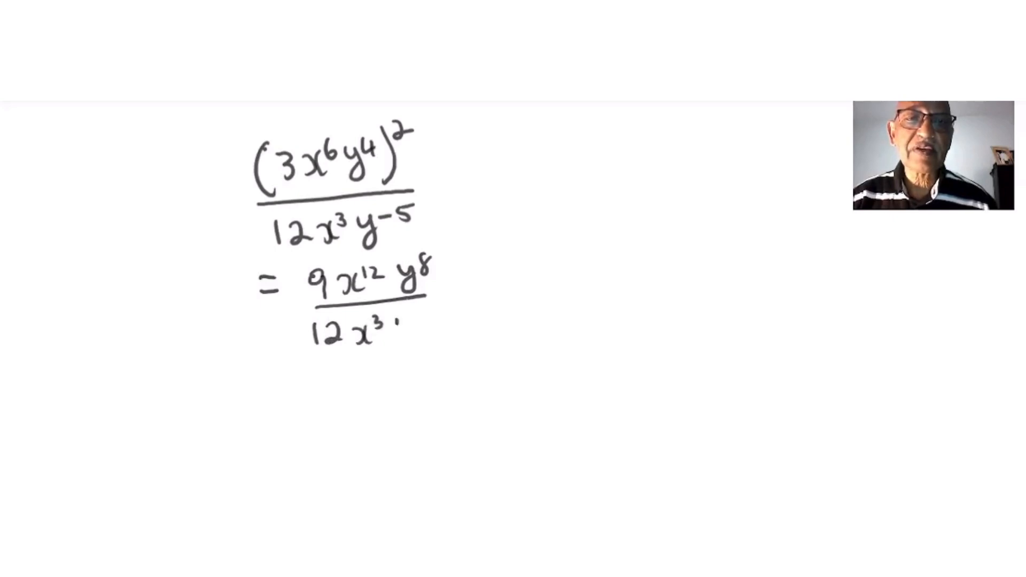
pyautogui.write('y-5')
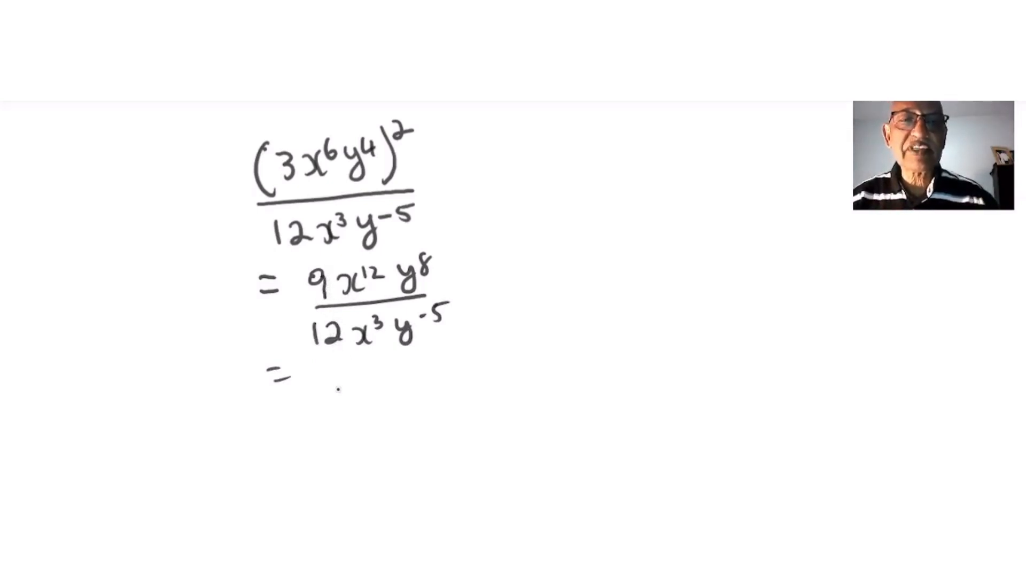
# Step: Handwrite the result 3/4 x^9 y^13 and double-underline it as the final answer
pyautogui.write('3')
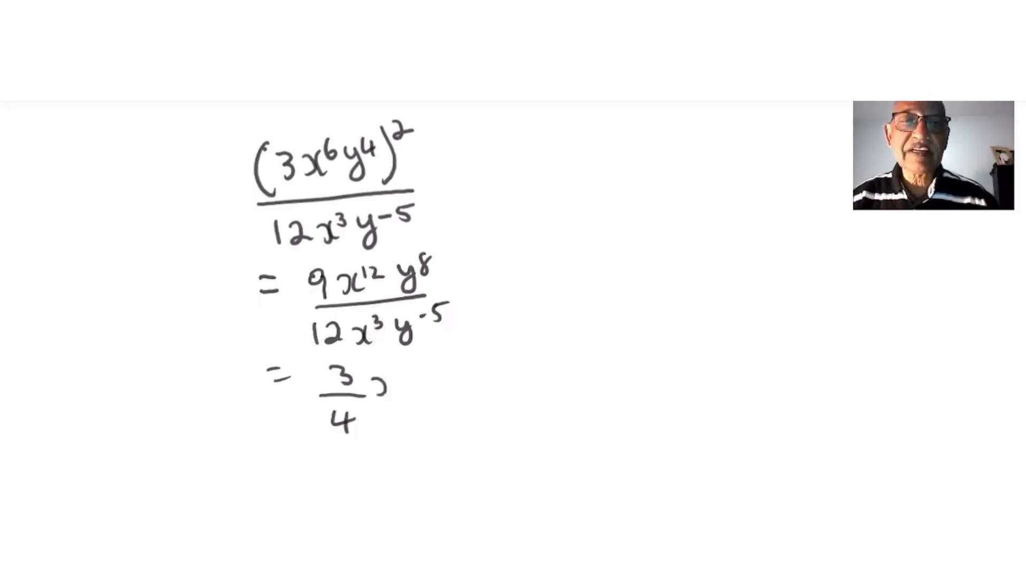
pyautogui.write('x^9 y')
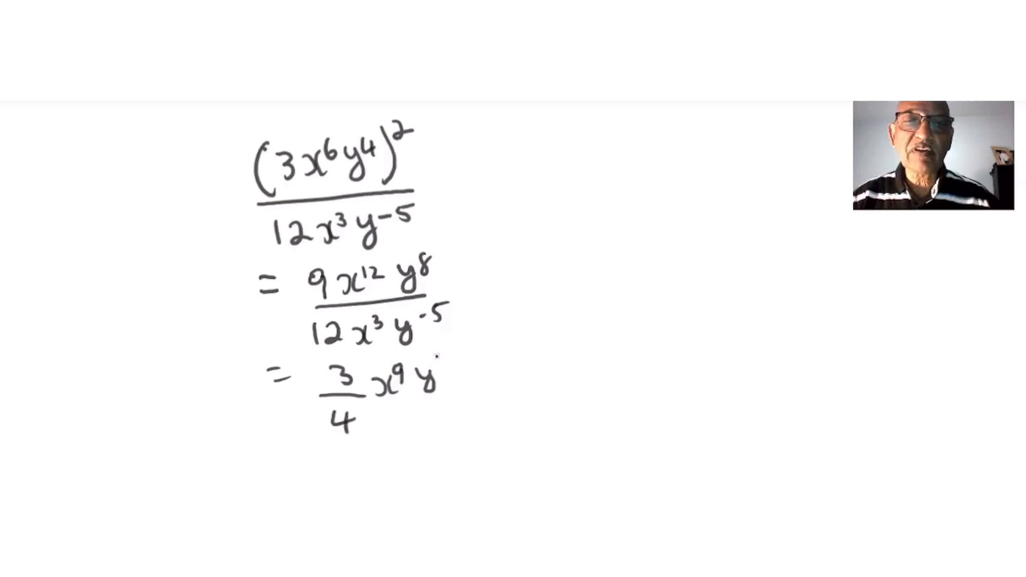
pyautogui.write('13')
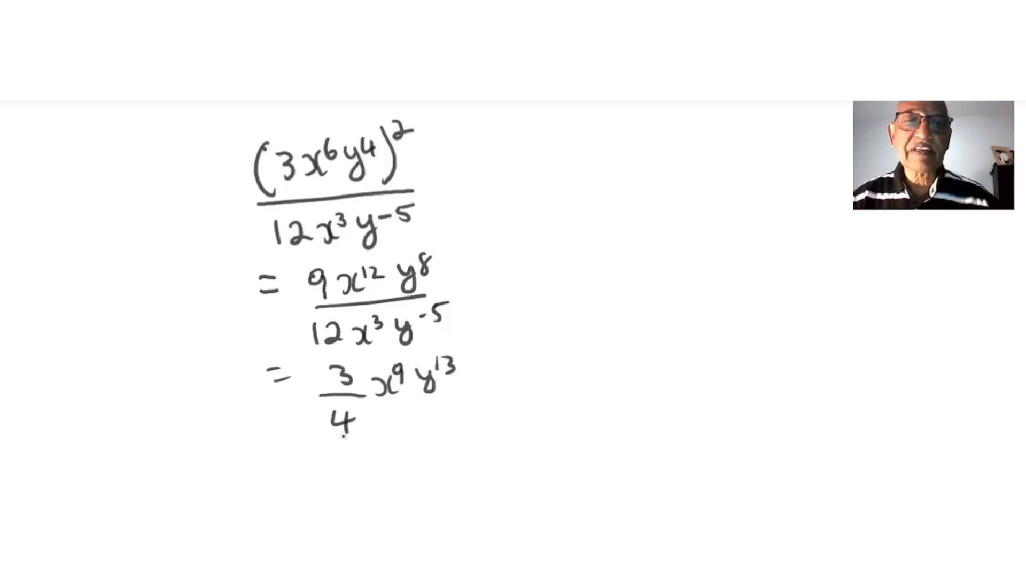
pyautogui.moveTo(343, 435); pyautogui.dragTo(413, 441)
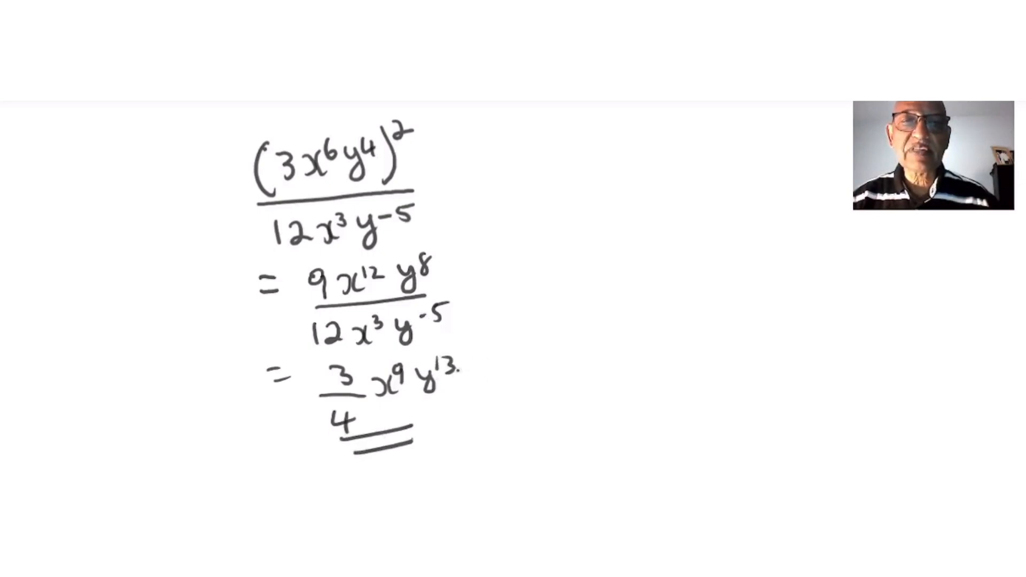
# Step: Handwrite = 3x^9y^13 beside the result with a fraction bar beneath it
pyautogui.write('= 3x^9 y')
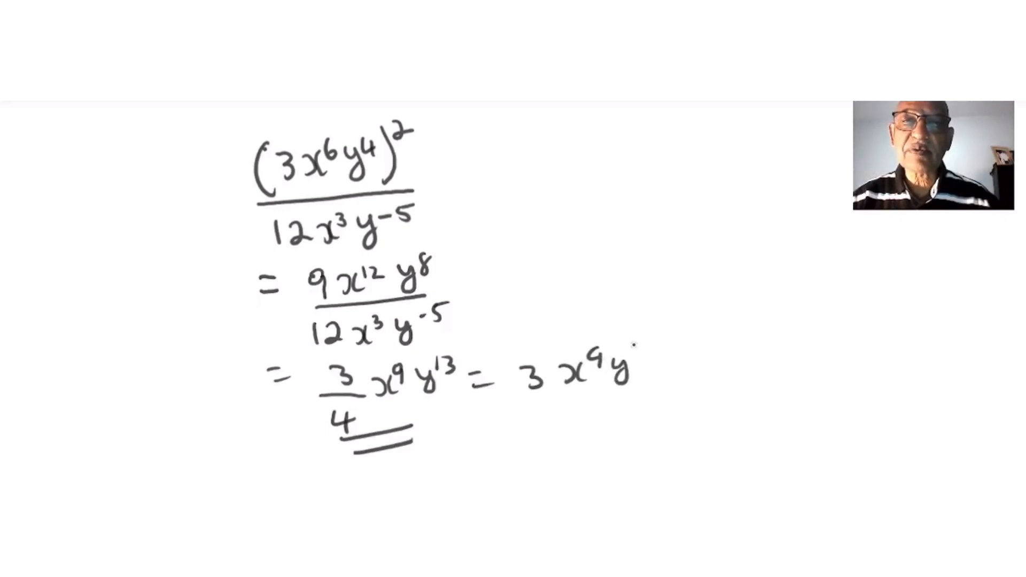
pyautogui.write('13')
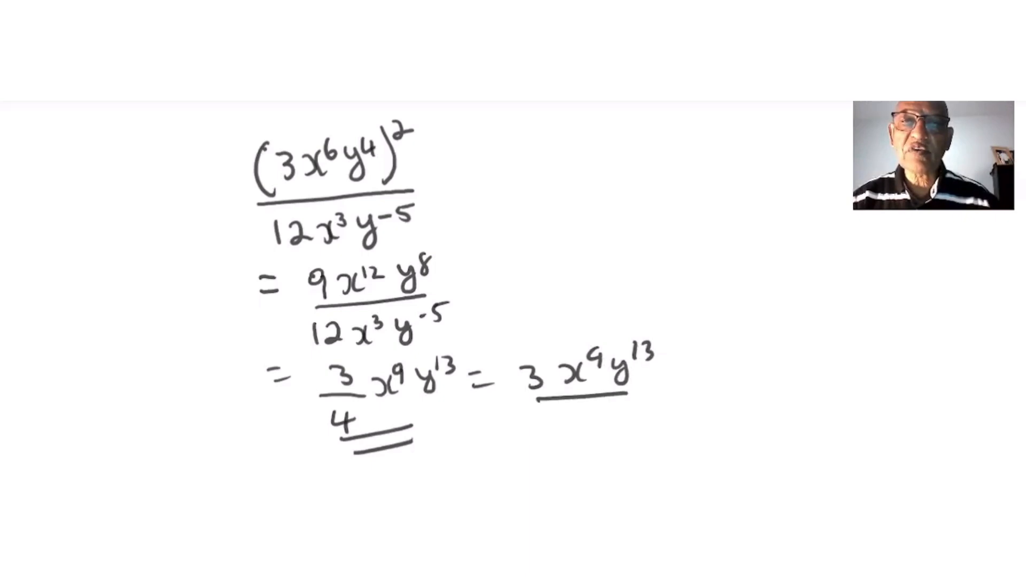